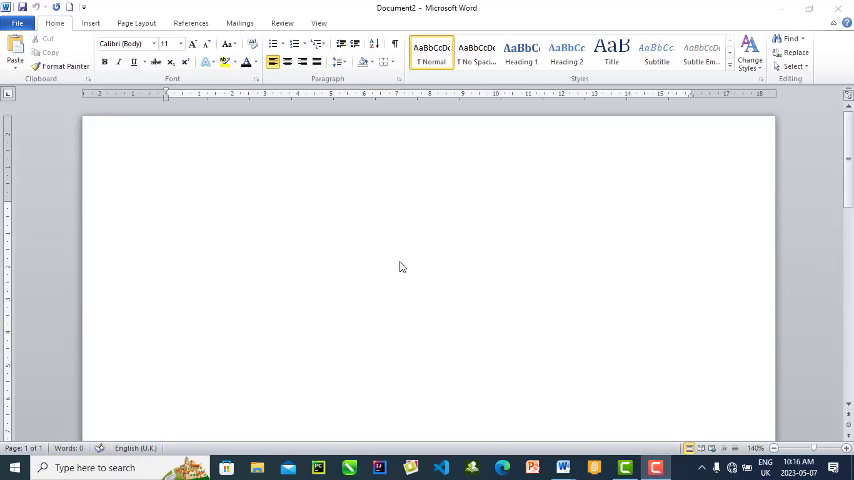
mouse_move(260, 244)
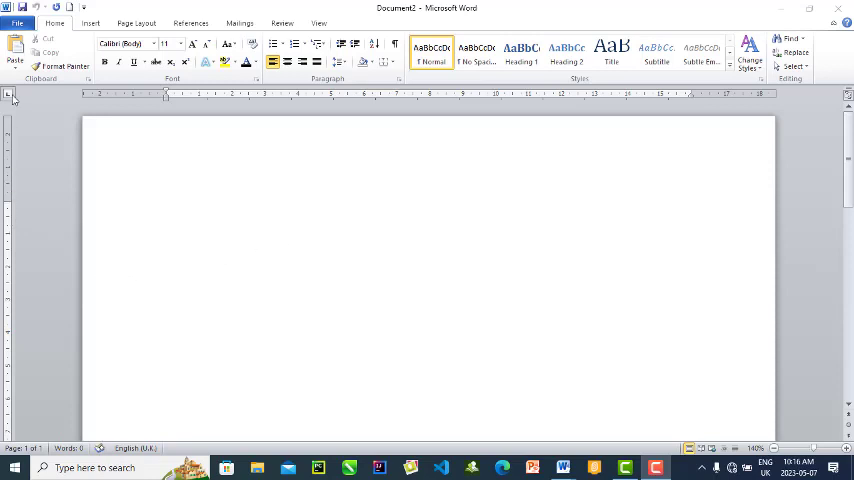
mouse_move(12, 204)
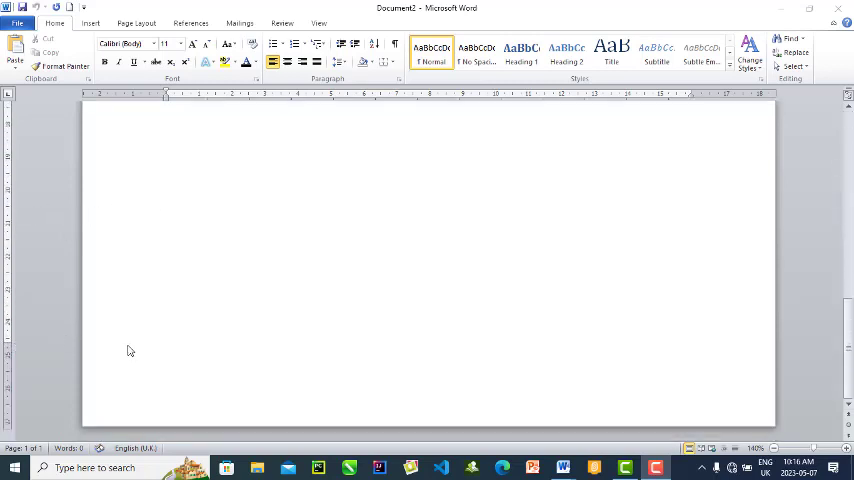
mouse_move(118, 344)
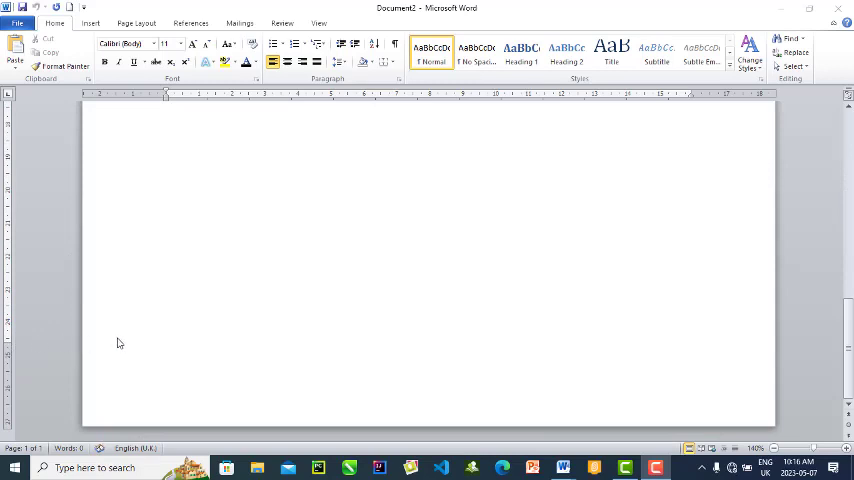
mouse_move(596, 168)
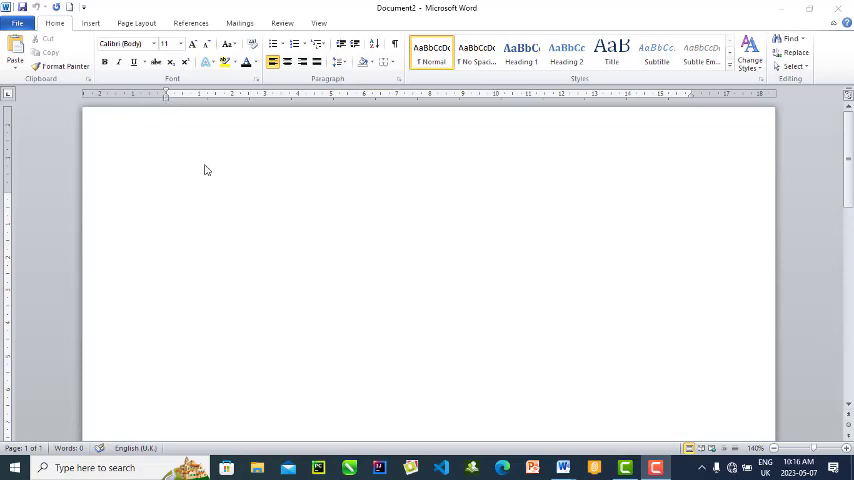
mouse_move(684, 238)
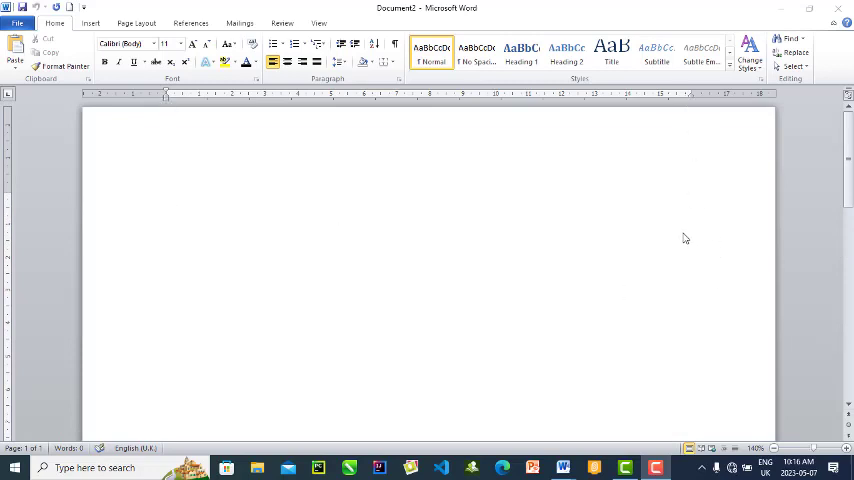
mouse_move(688, 208)
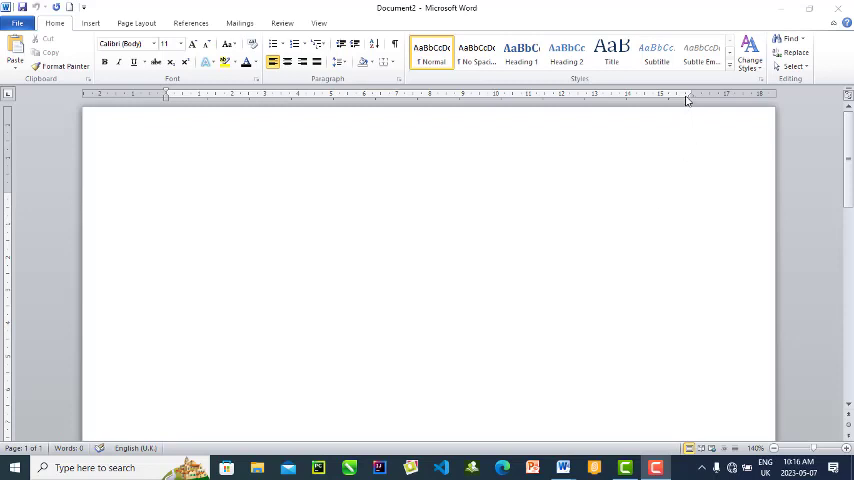
mouse_move(692, 96)
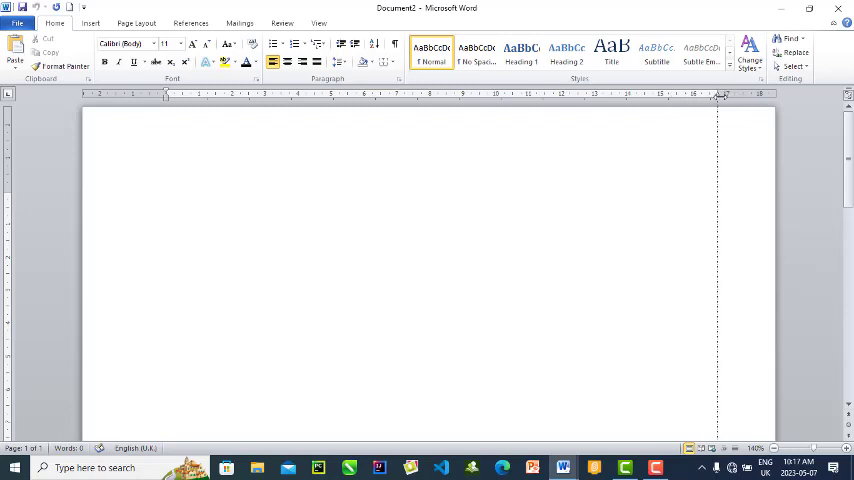
Paste the 'Definition of Computer' sample text onto page two and return to the layout options
click(168, 198)
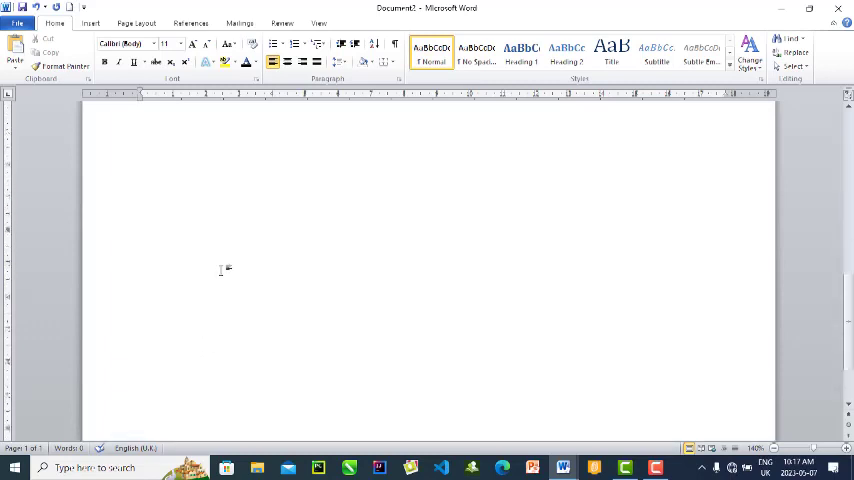
mouse_move(234, 298)
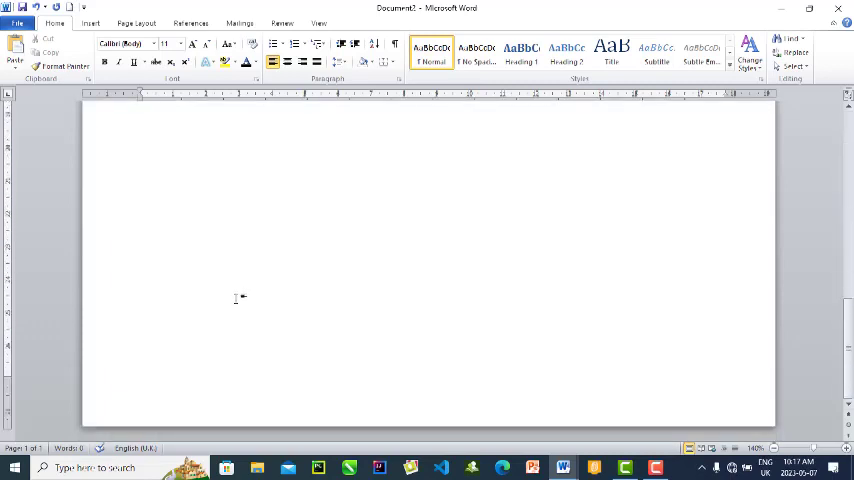
mouse_move(418, 304)
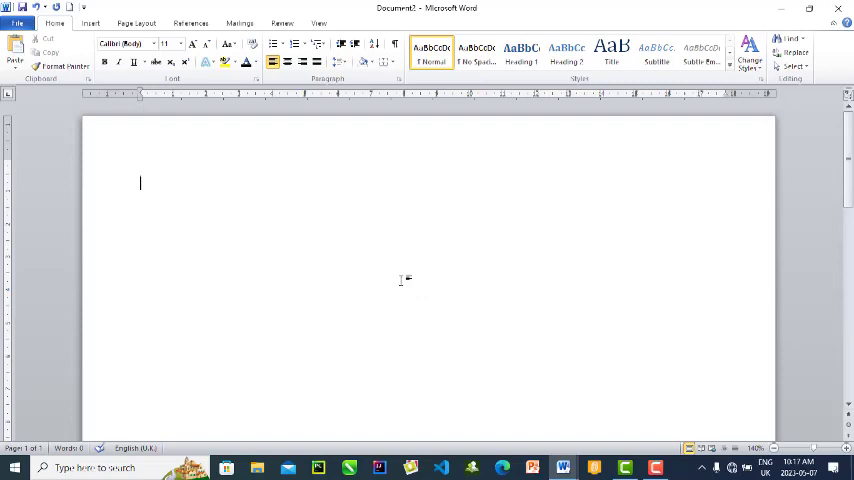
scroll(down, 3)
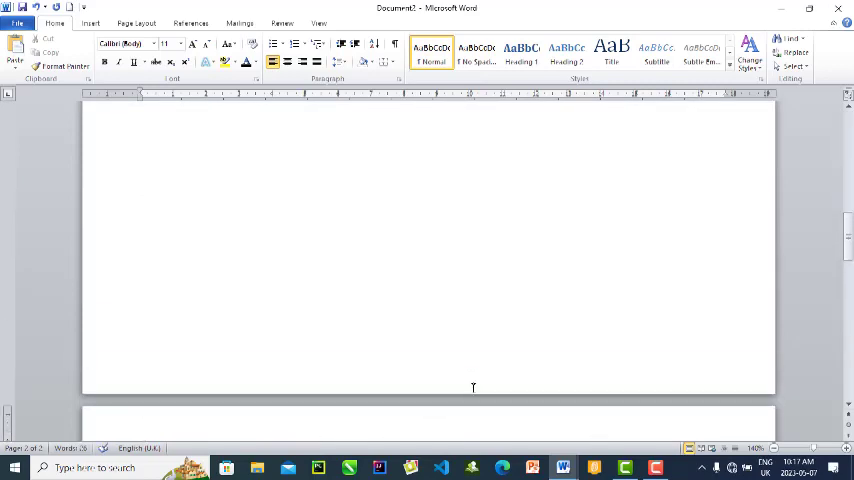
key(ctrl+v)
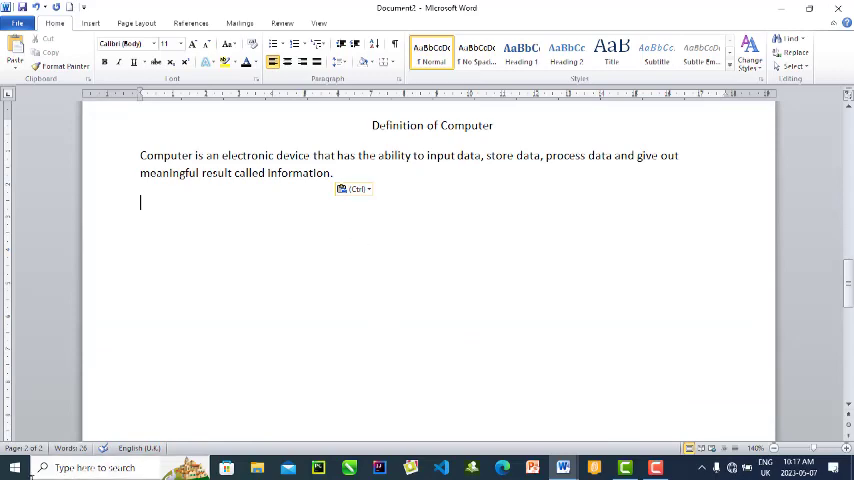
scroll(down, 3)
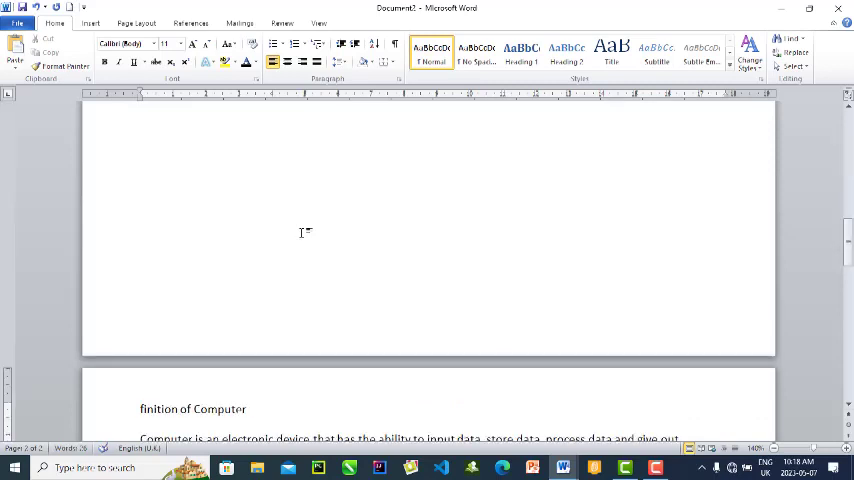
text(De)
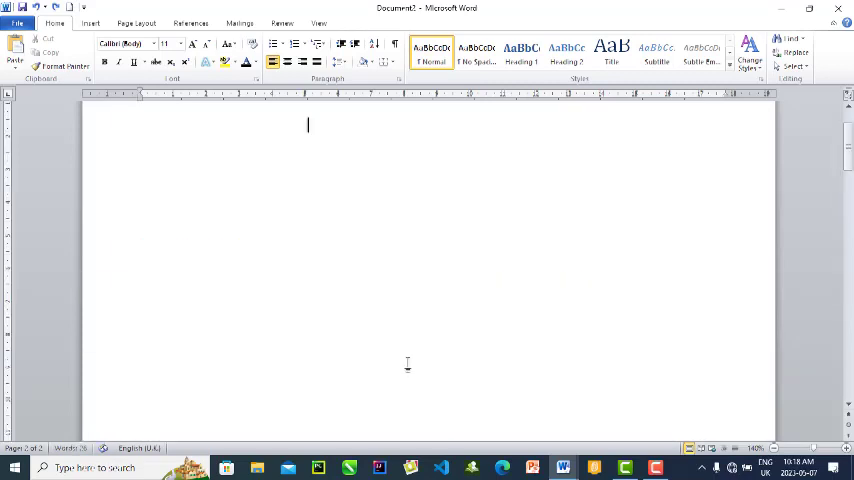
click(746, 448)
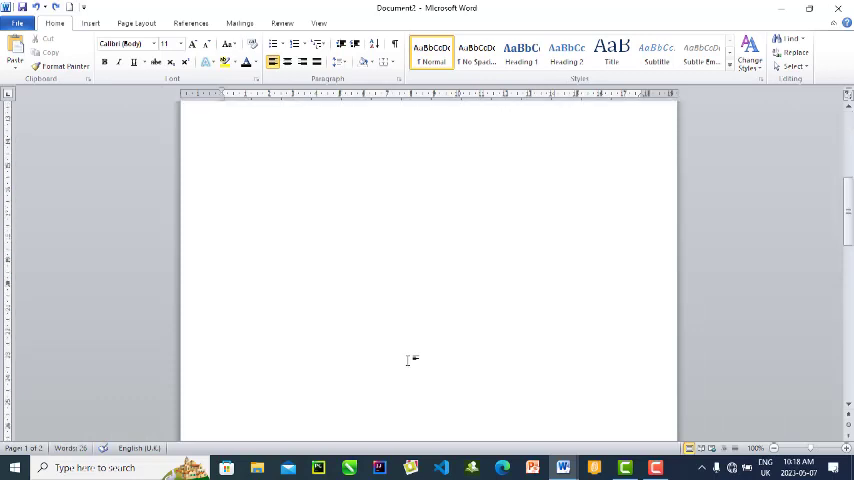
scroll(down, 3)
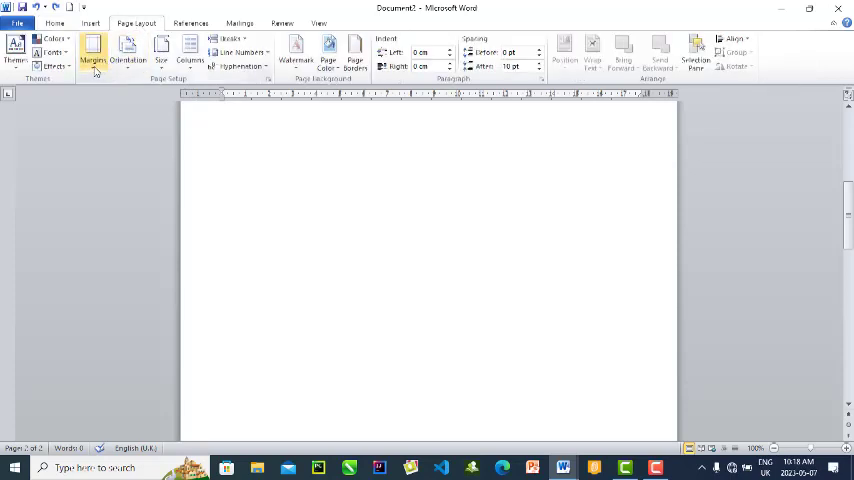
Apply custom margins with the top, left and right margins lowered to about 1 cm
click(92, 52)
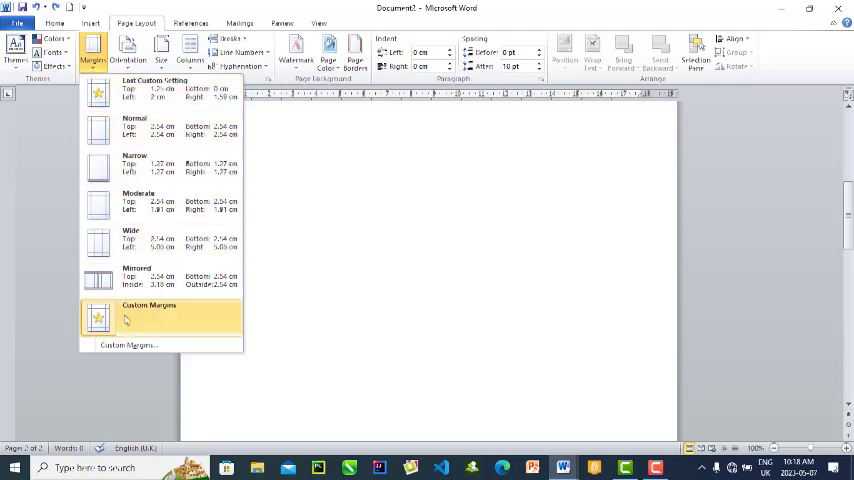
click(148, 304)
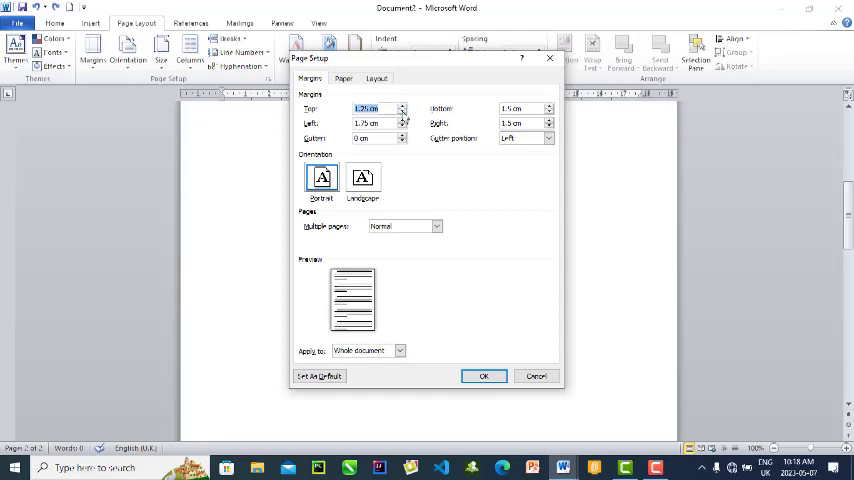
click(404, 112)
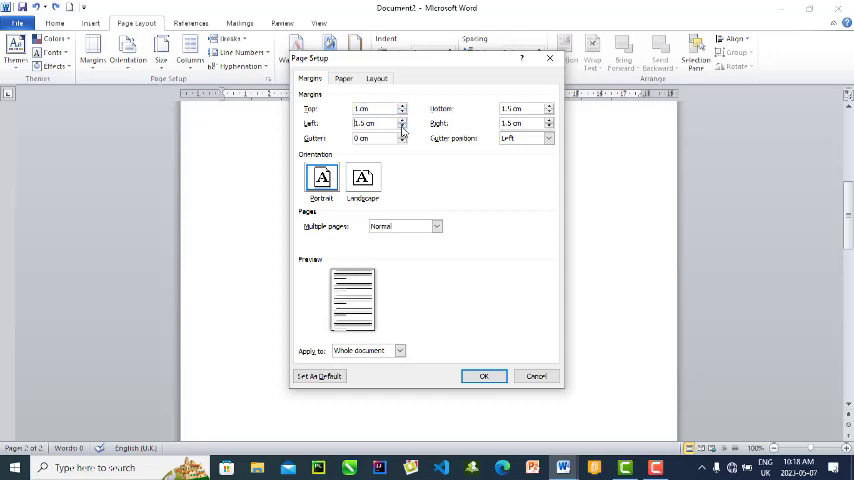
click(402, 126)
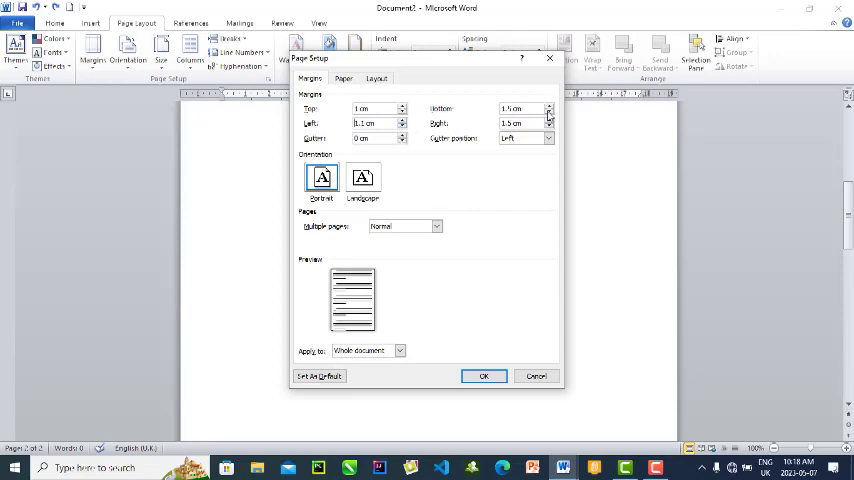
click(548, 126)
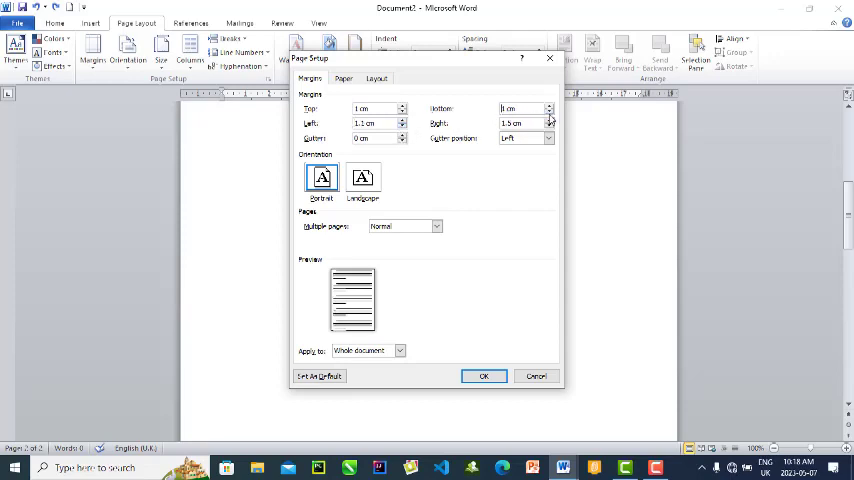
click(548, 126)
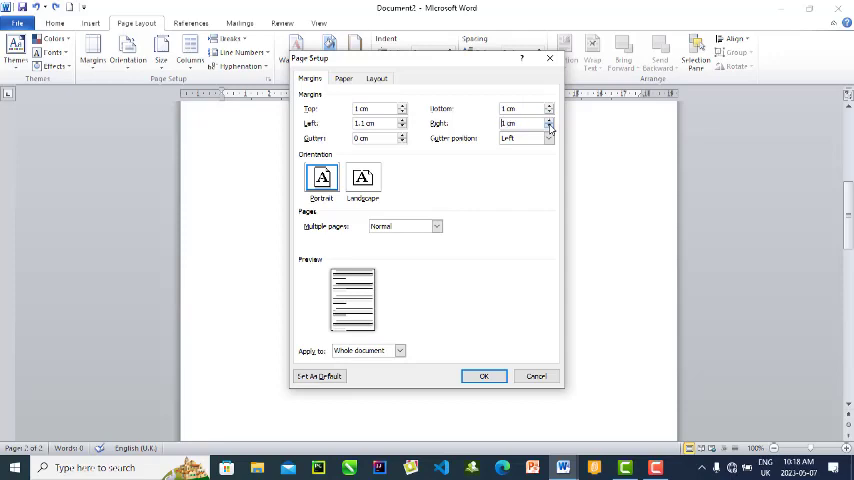
click(482, 376)
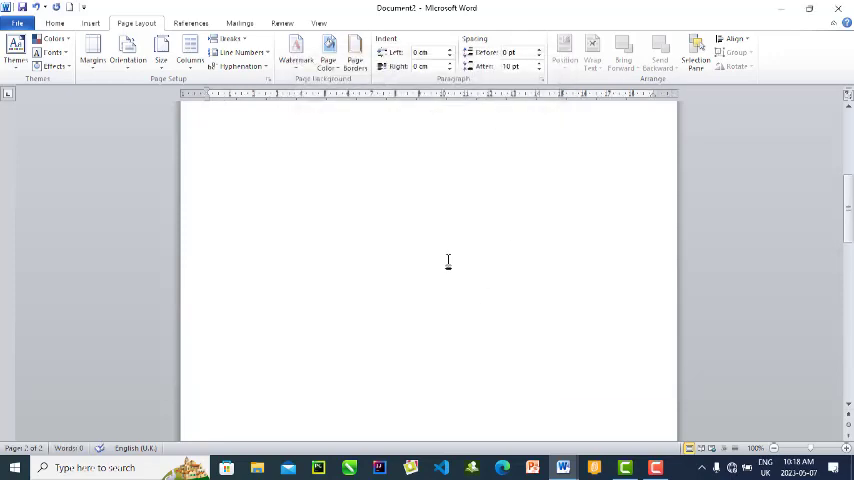
Scroll back to the single blank first page and review the margin and orientation choices
scroll(down, 3)
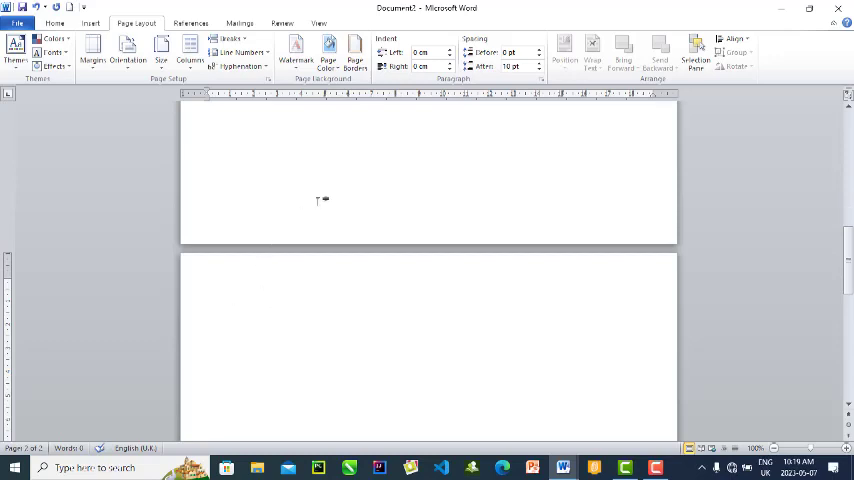
scroll(up, 3)
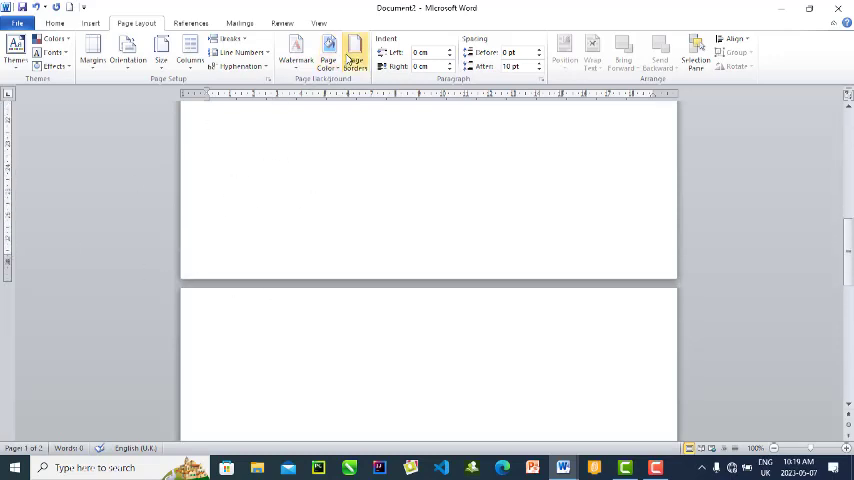
mouse_move(92, 48)
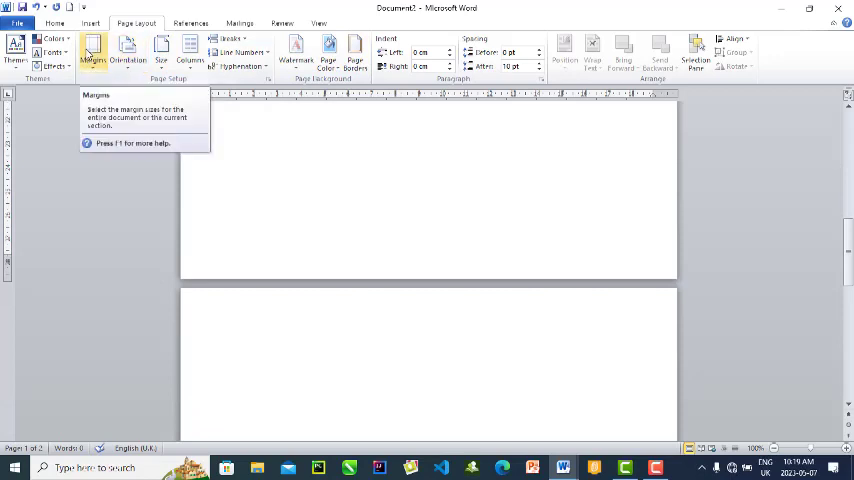
click(92, 50)
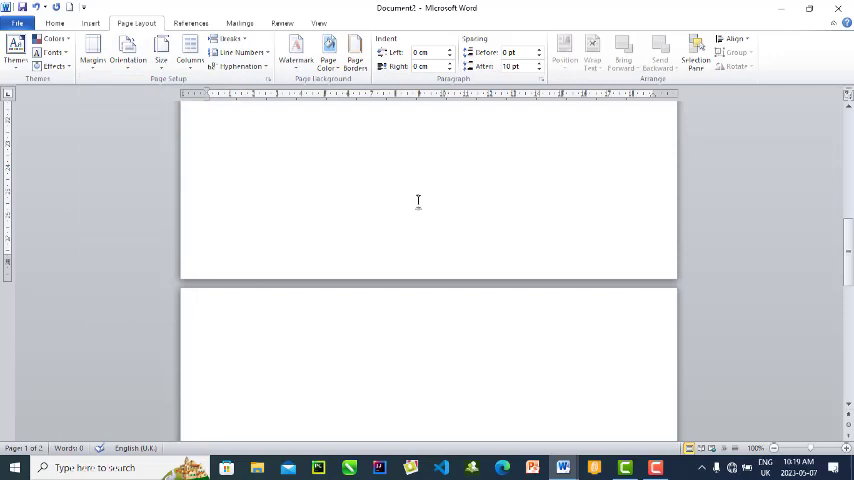
mouse_move(434, 190)
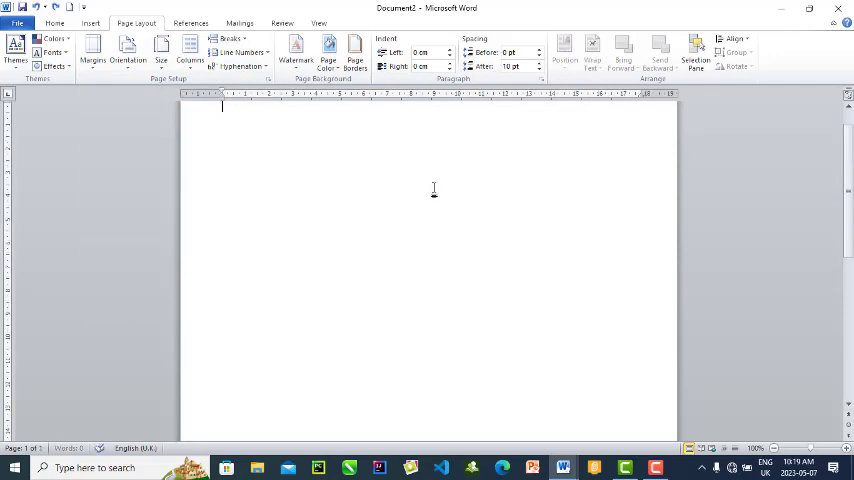
mouse_move(164, 152)
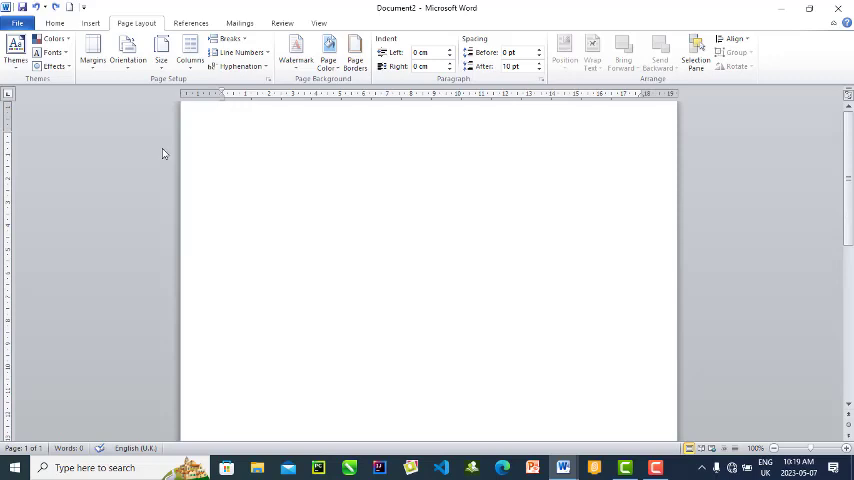
click(128, 56)
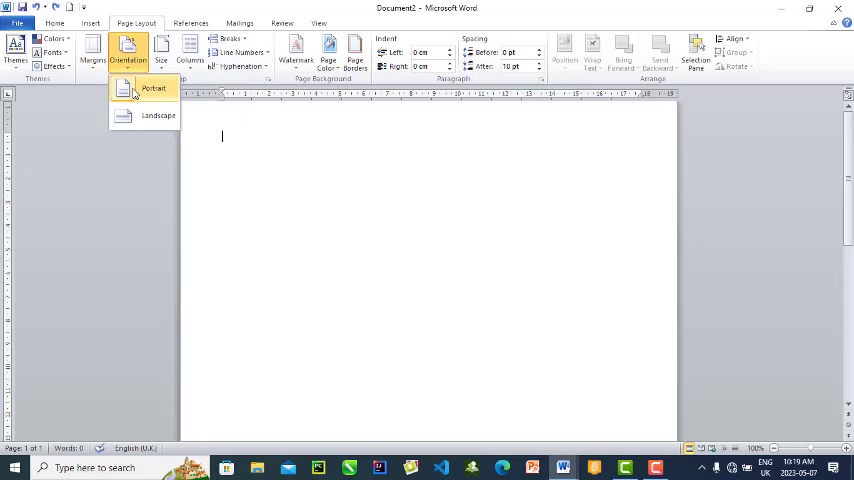
mouse_move(152, 116)
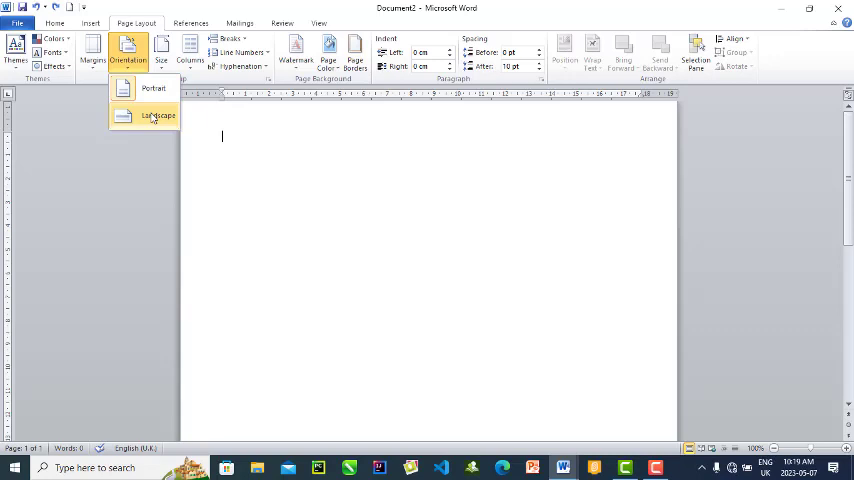
Switch the blank page to landscape orientation and place the insertion point on it
click(158, 116)
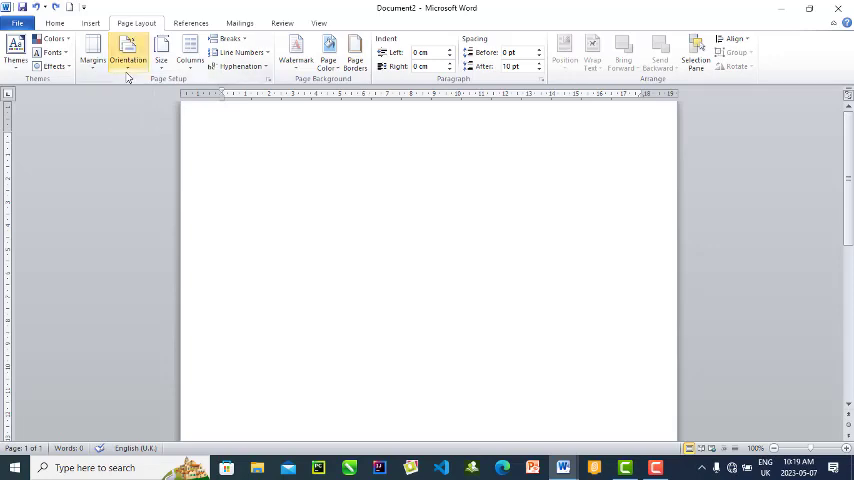
click(128, 50)
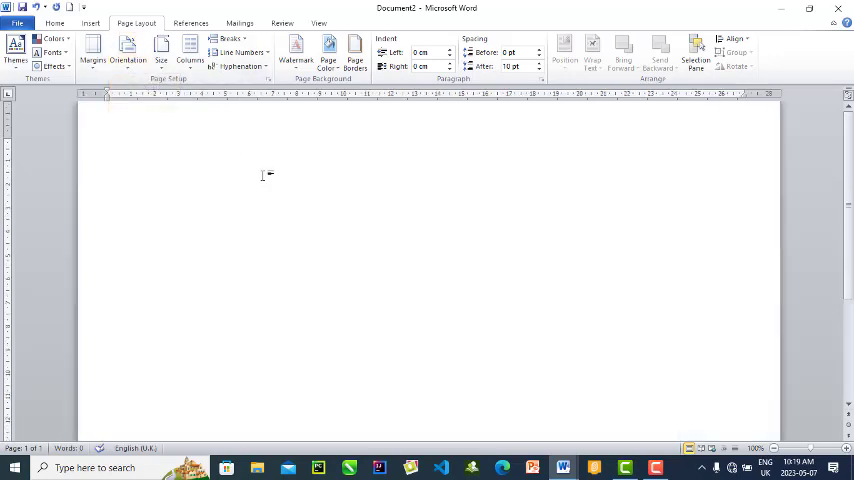
click(108, 142)
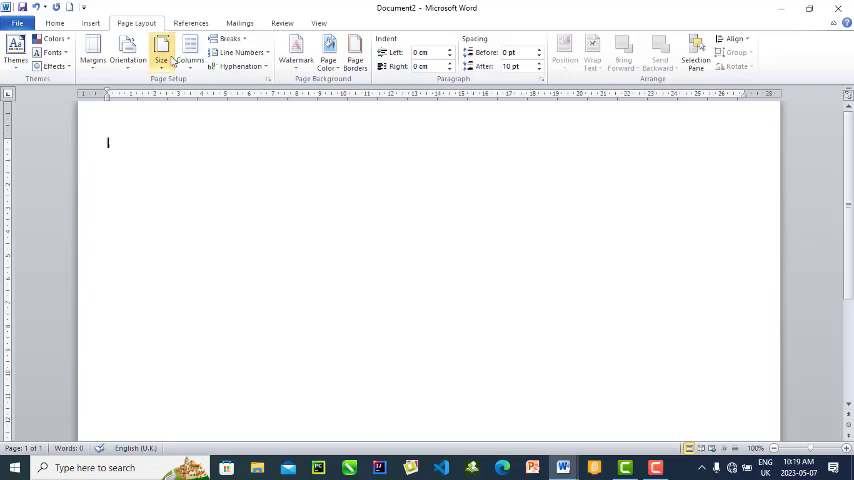
Show the paper size list with Letter, A4 and A5 for choosing A4
click(160, 48)
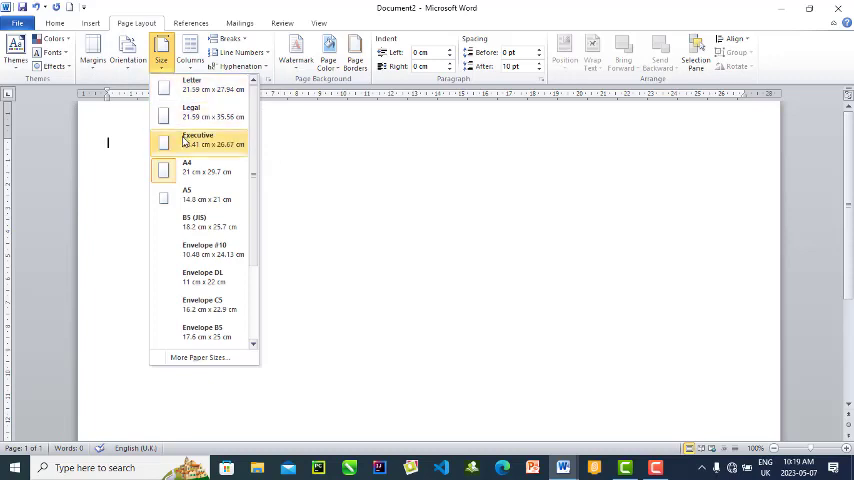
mouse_move(208, 144)
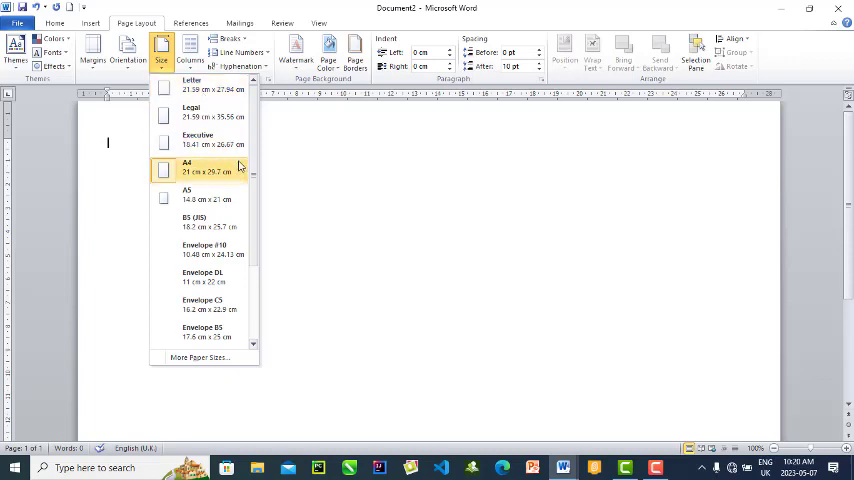
mouse_move(250, 120)
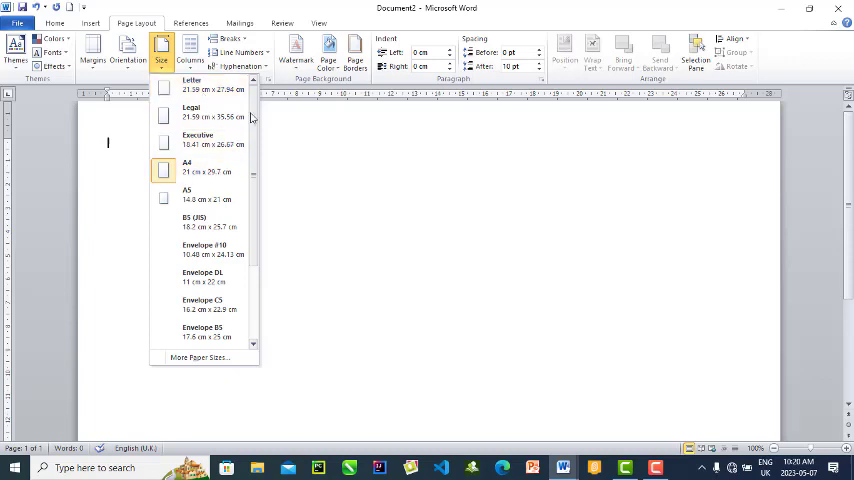
mouse_move(204, 88)
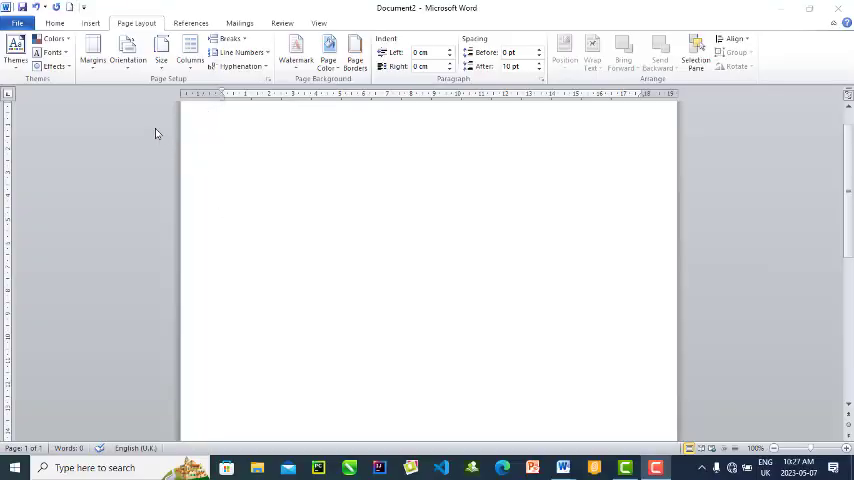
mouse_move(196, 460)
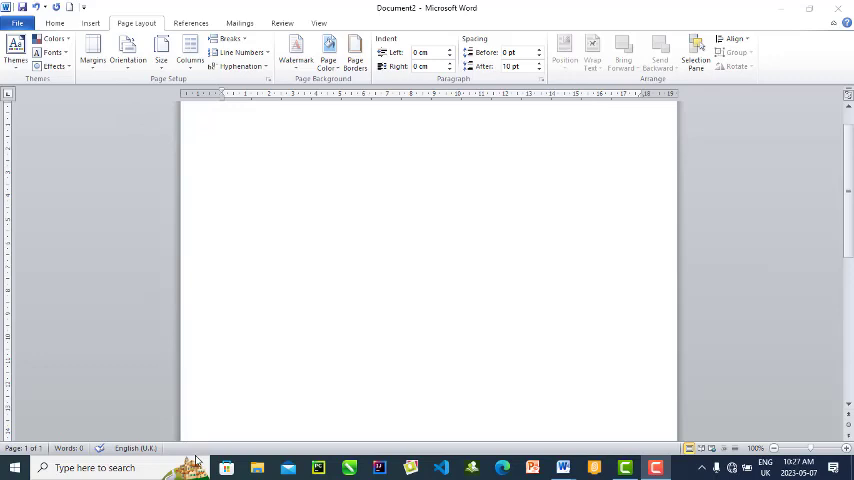
mouse_move(278, 360)
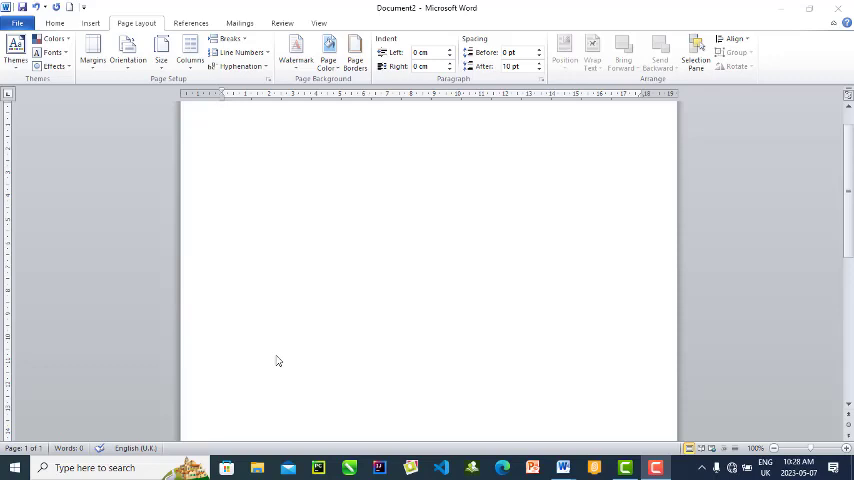
mouse_move(60, 8)
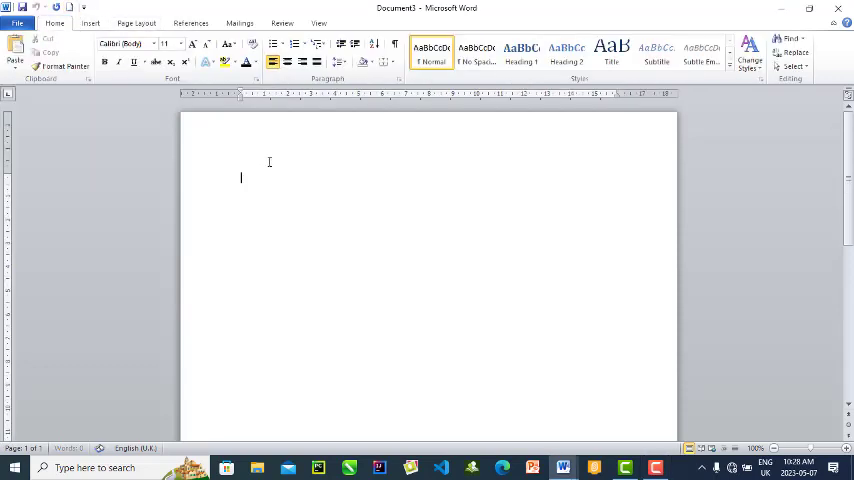
Raise the top margin above 2.54 cm in Custom Margins, leaving the other margins at 2.54 cm
click(136, 24)
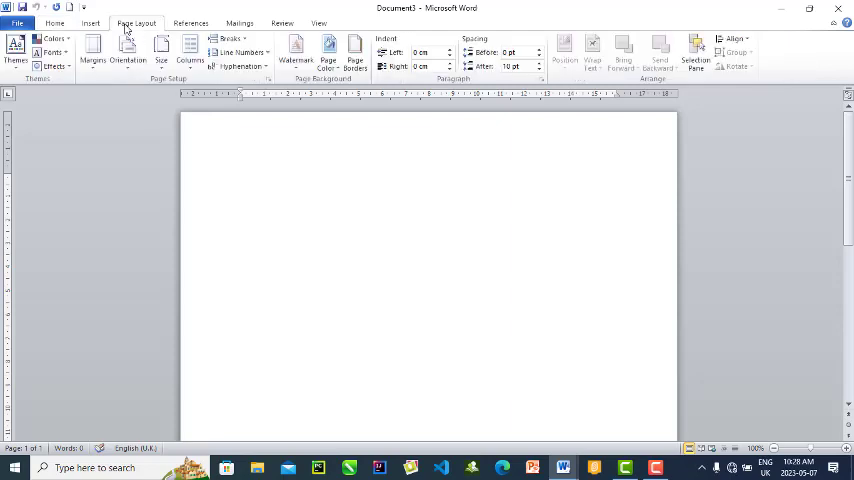
click(92, 50)
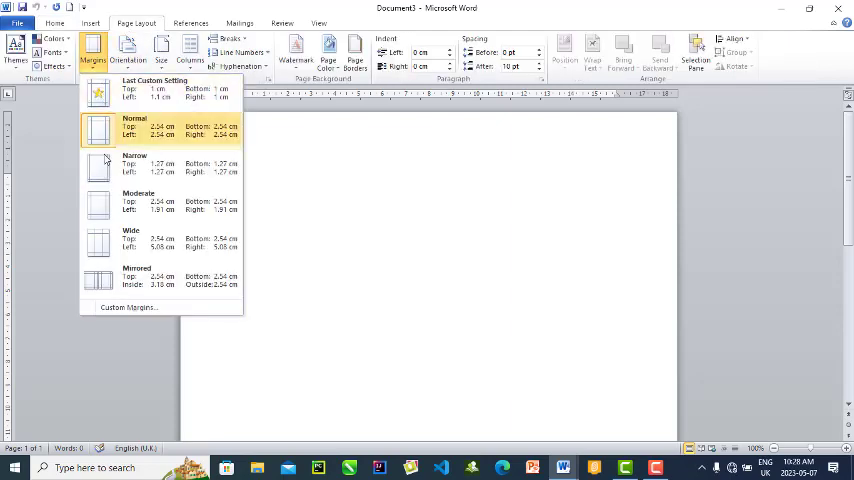
click(128, 308)
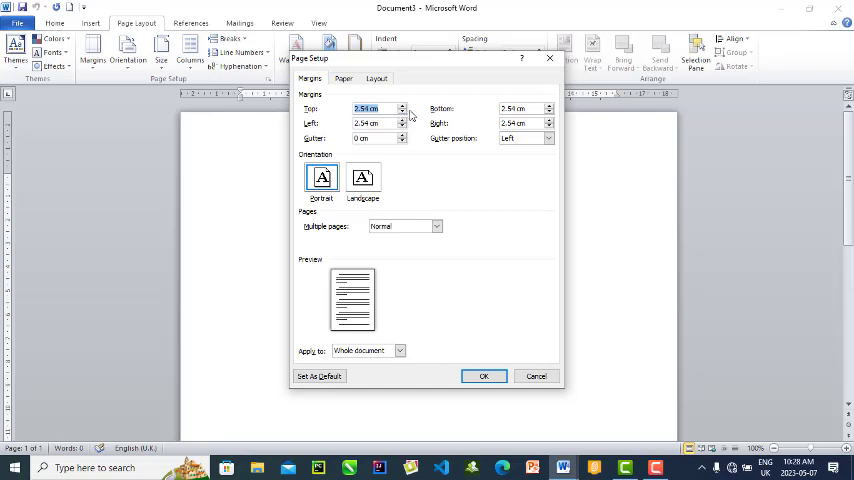
mouse_move(408, 116)
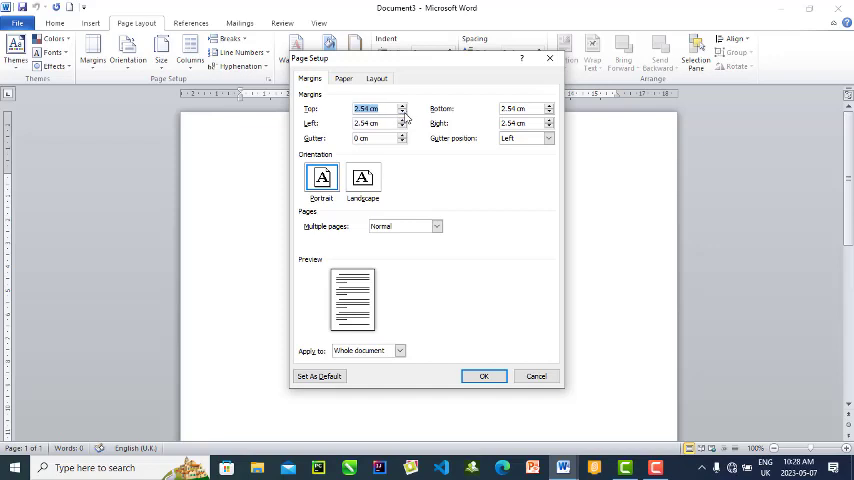
click(402, 112)
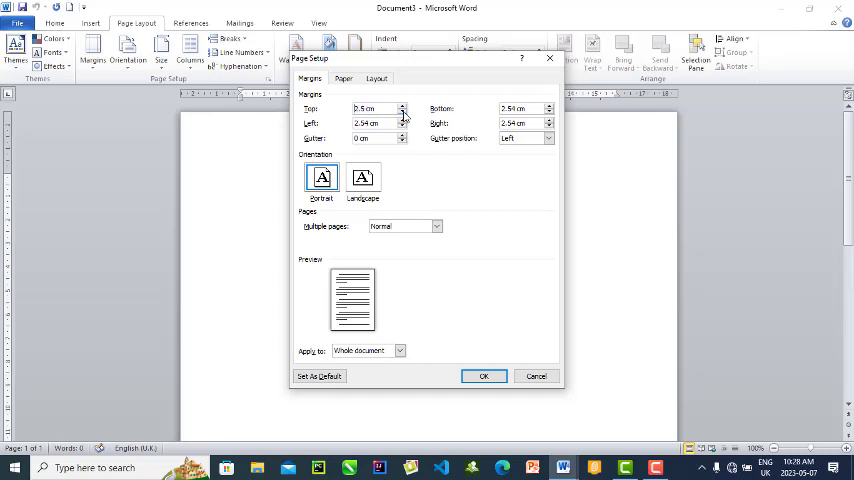
click(404, 112)
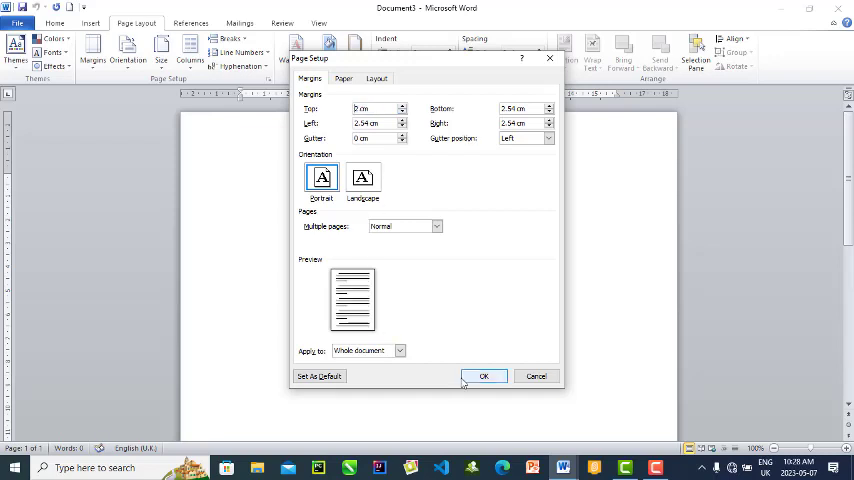
click(482, 376)
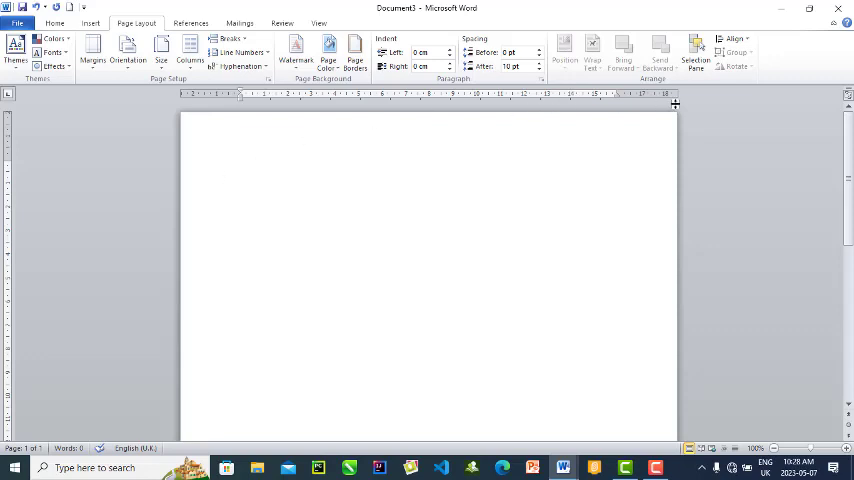
mouse_move(288, 144)
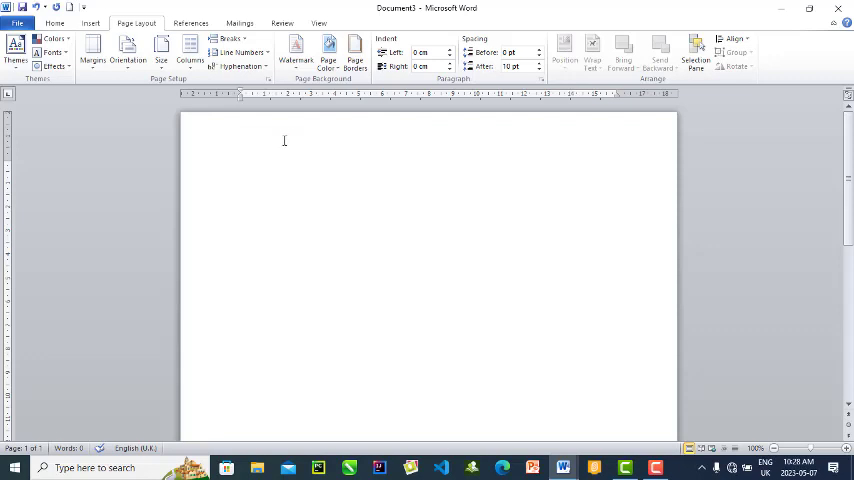
click(240, 164)
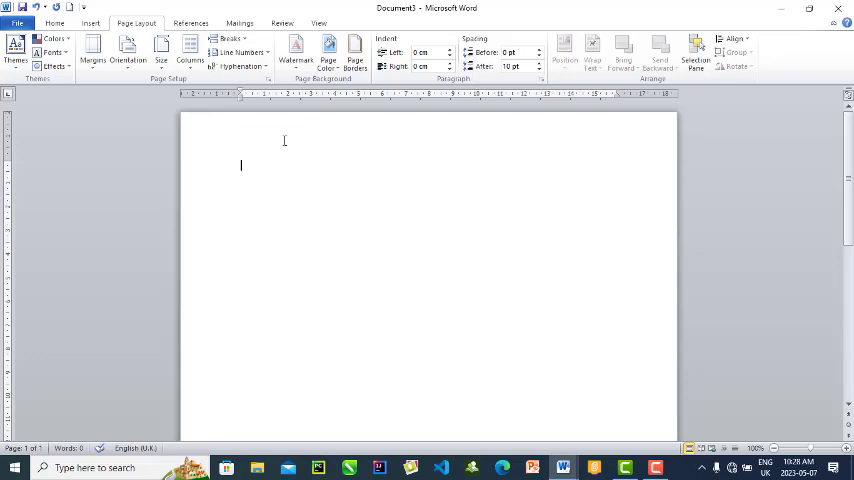
mouse_move(180, 238)
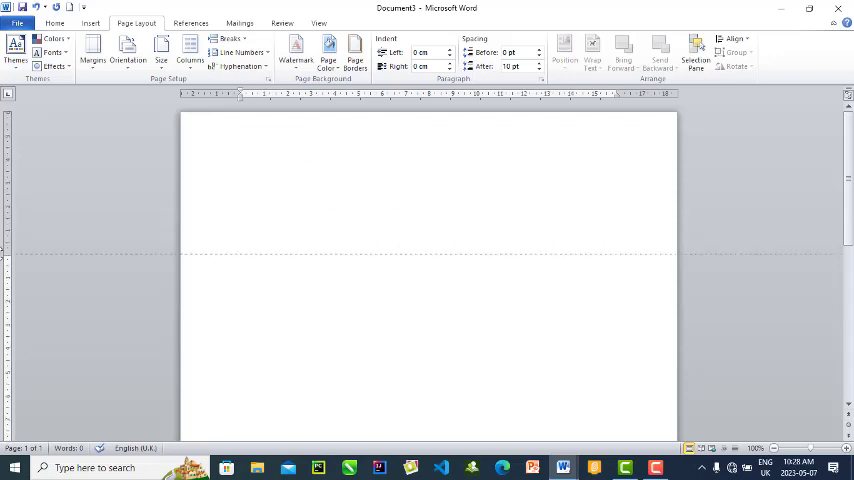
mouse_move(26, 174)
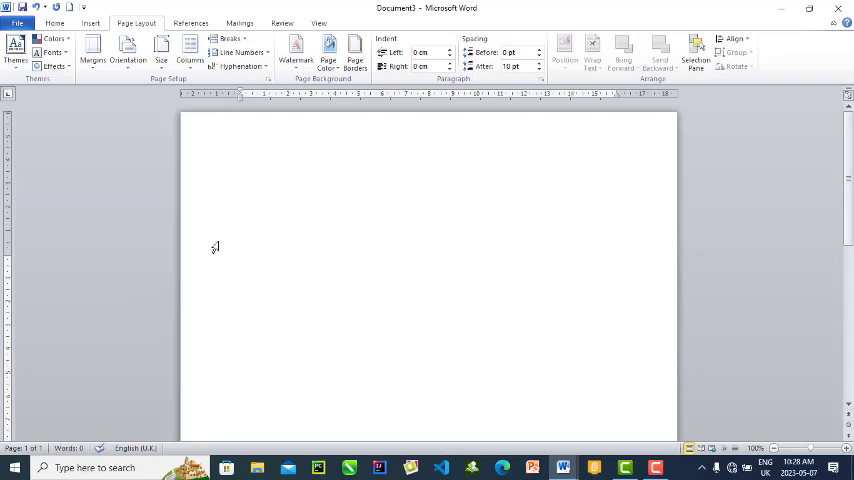
mouse_move(318, 288)
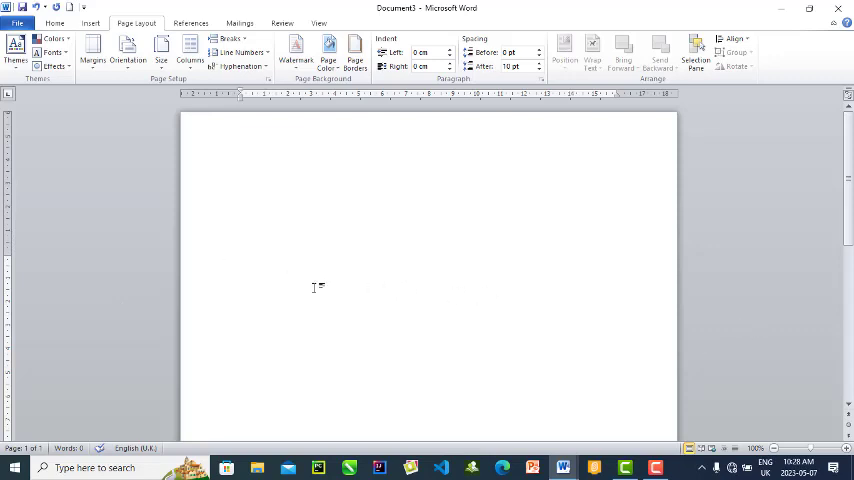